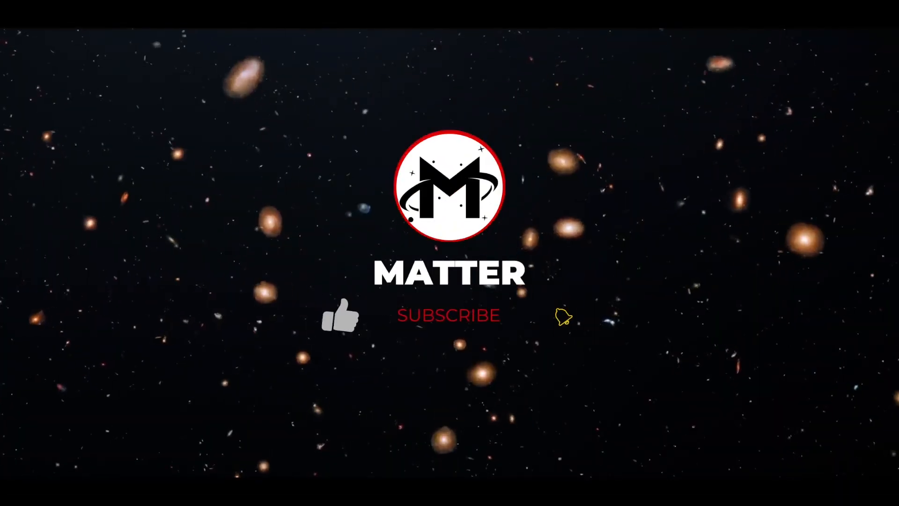
# Step: Play the MATTER outro card until the thumb turns blue and SUBSCRIBE reads SUBSCRIBED
pyautogui.click(447, 314)
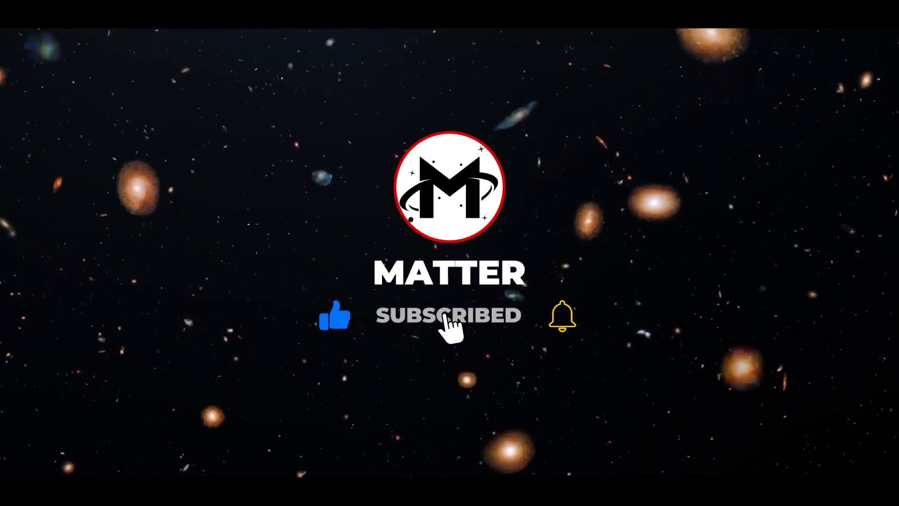